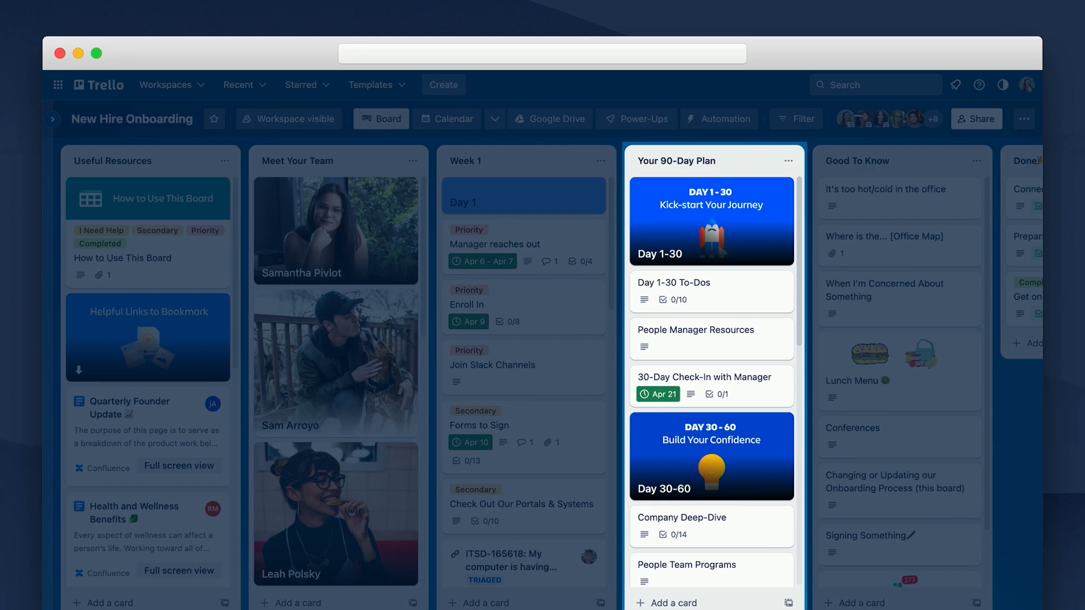
View the April onboarding dates in Calendar view, then return to Board view.
{"action": "left_click", "coordinate": [446, 118]}
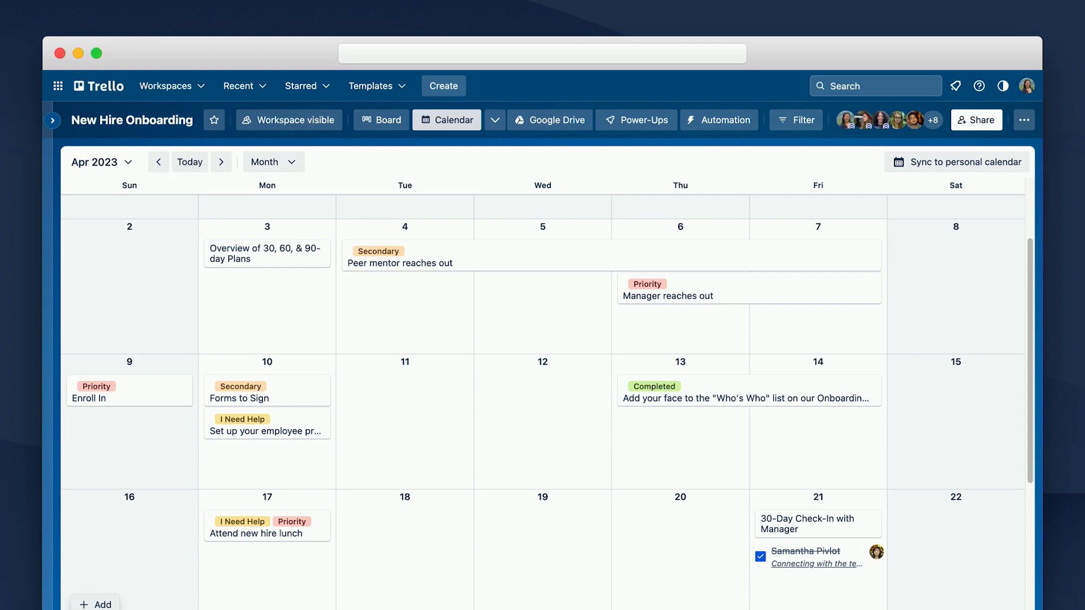
{"action": "left_click", "coordinate": [381, 120]}
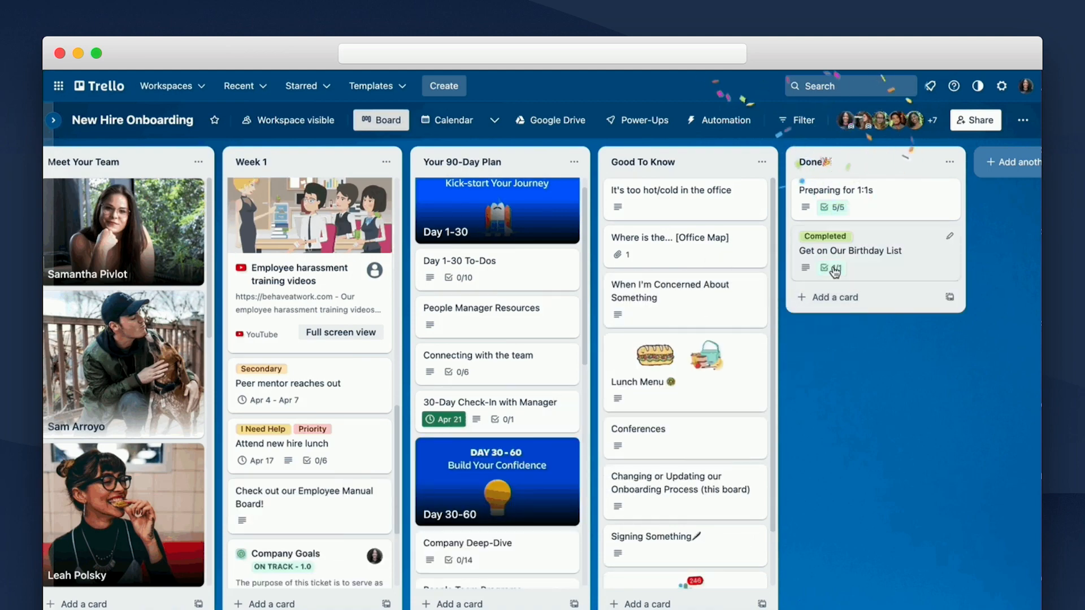
Scroll the board left toward the Connecting with the team card.
{"action": "scroll", "scroll_direction": "left", "scroll_amount": 3}
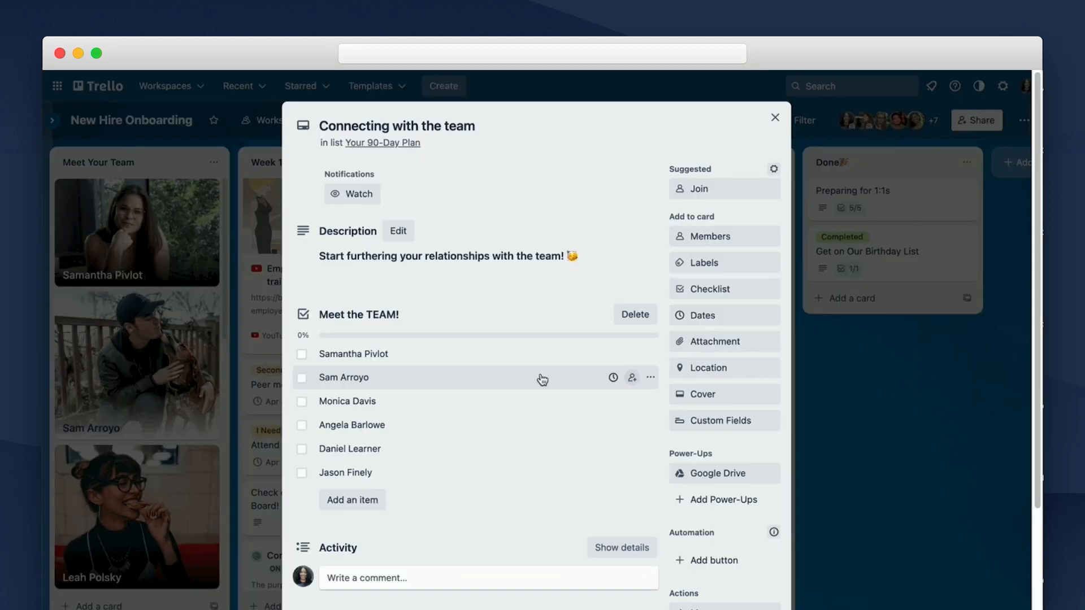
{"action": "left_click", "coordinate": [630, 377]}
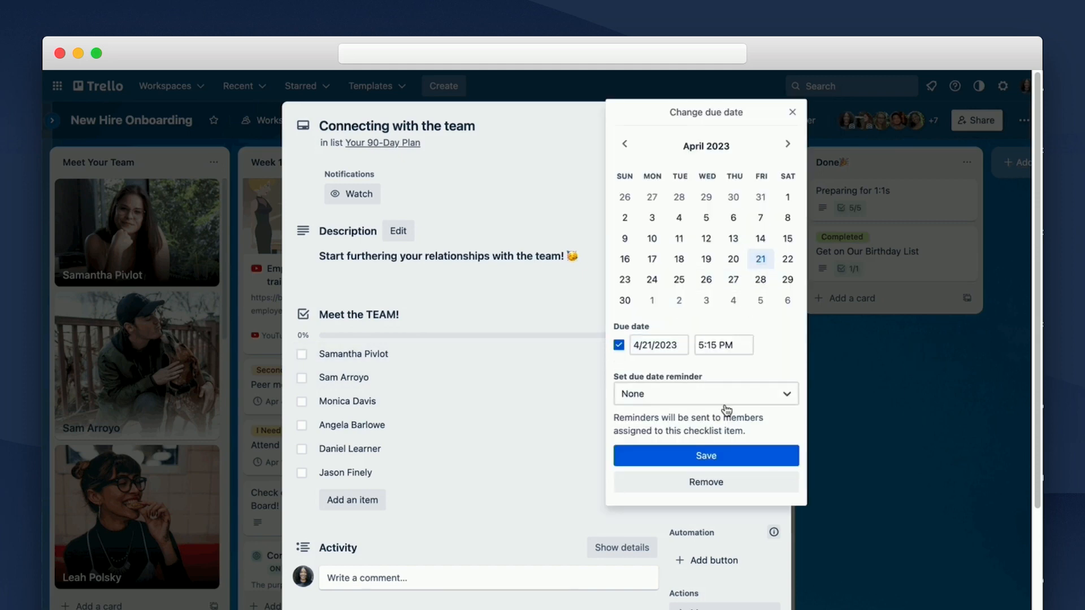
{"action": "left_click", "coordinate": [705, 455]}
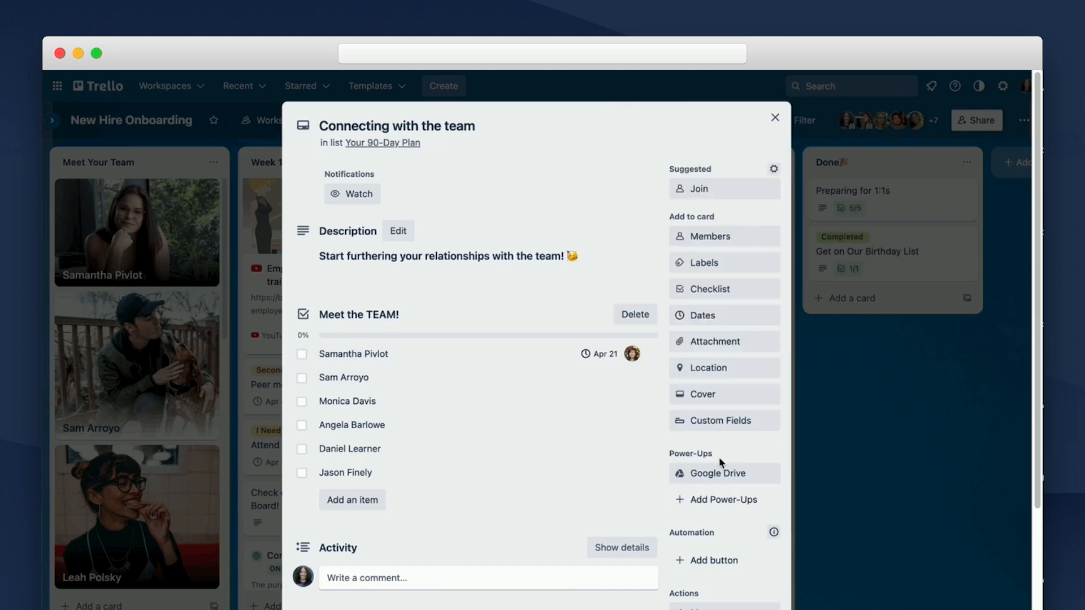
{"action": "left_click", "coordinate": [301, 354]}
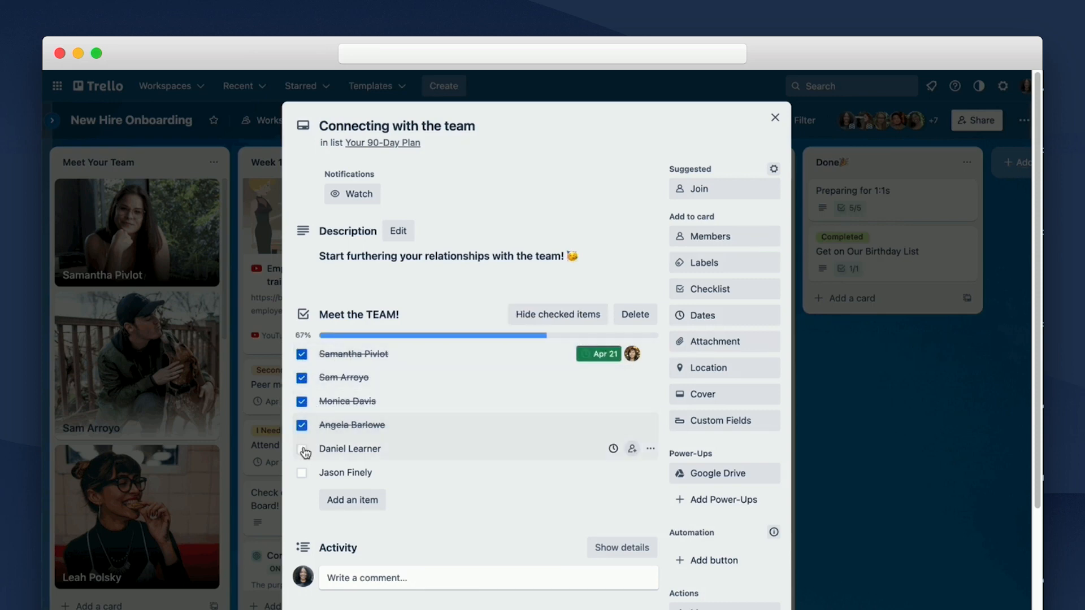
{"action": "left_click", "coordinate": [302, 449]}
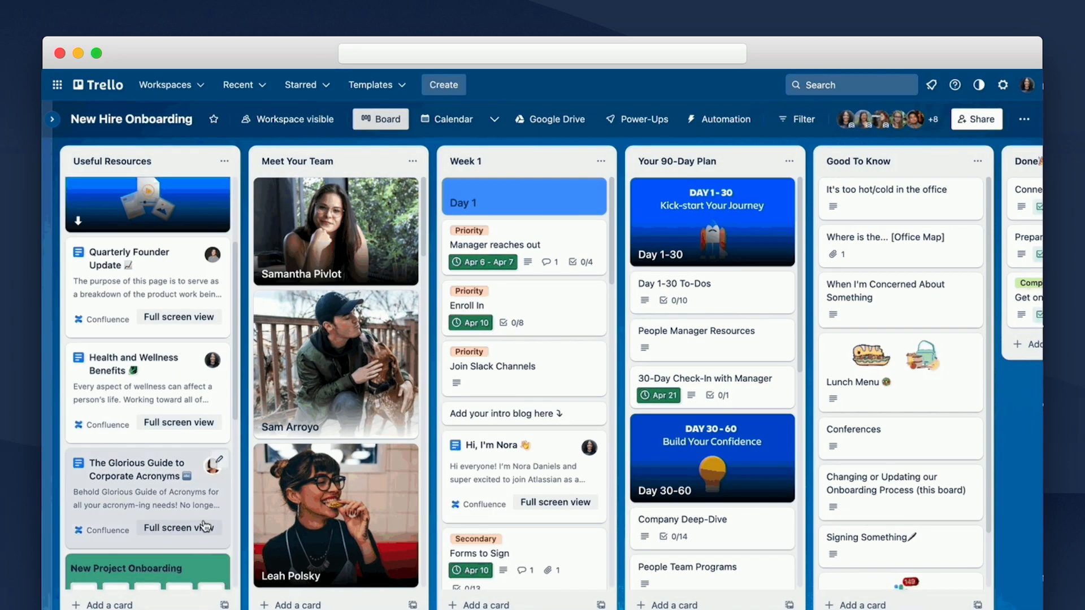
{"action": "left_click", "coordinate": [177, 528]}
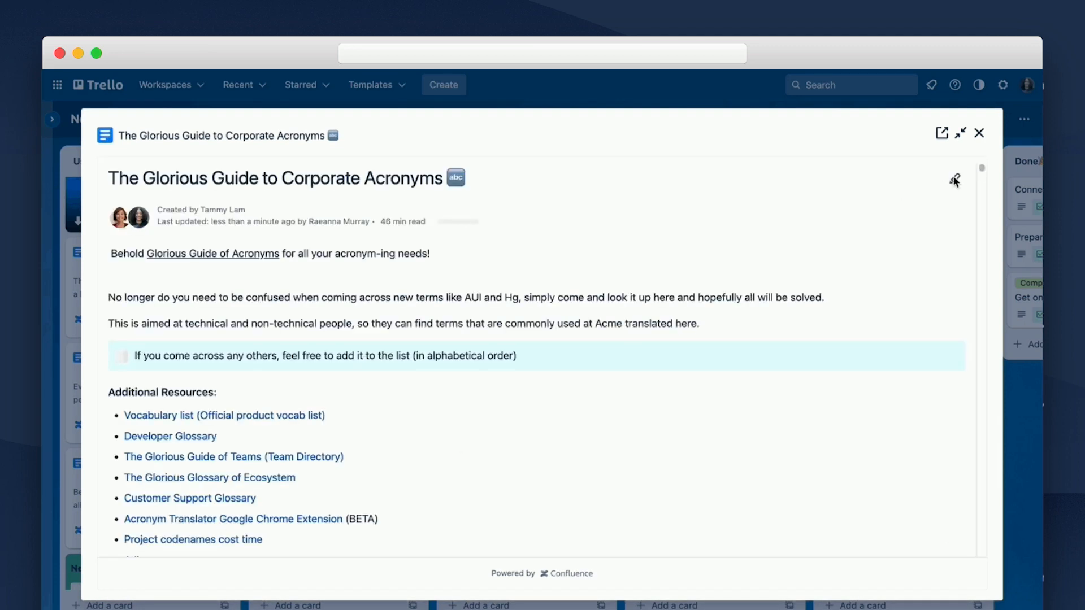
{"action": "left_click", "coordinate": [953, 181]}
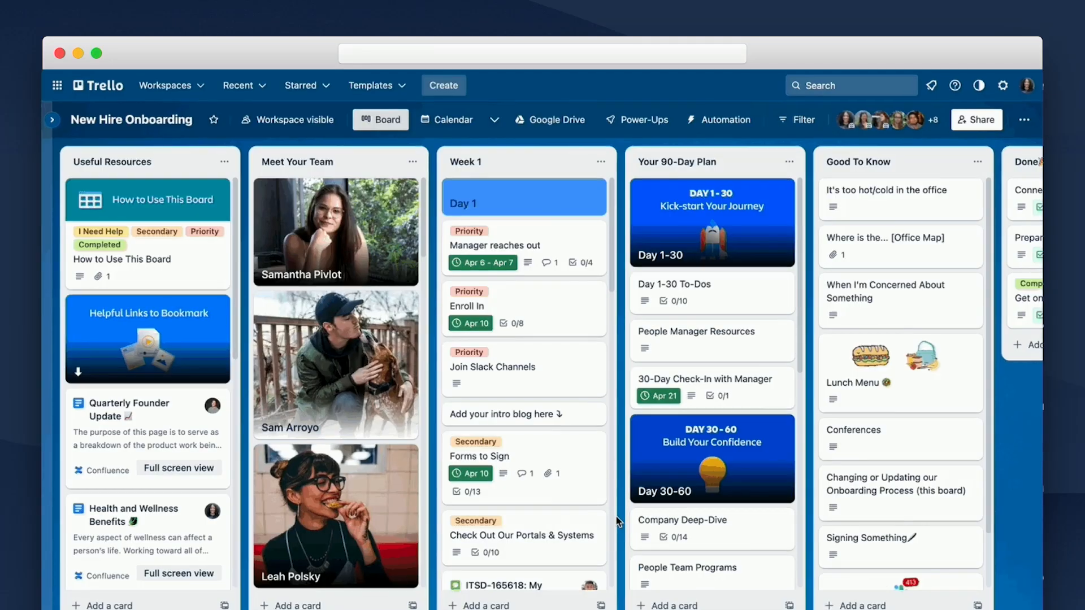
Add a Week 1 card from the pasted Confluence link to Nora's intro page.
{"action": "left_click", "coordinate": [504, 414]}
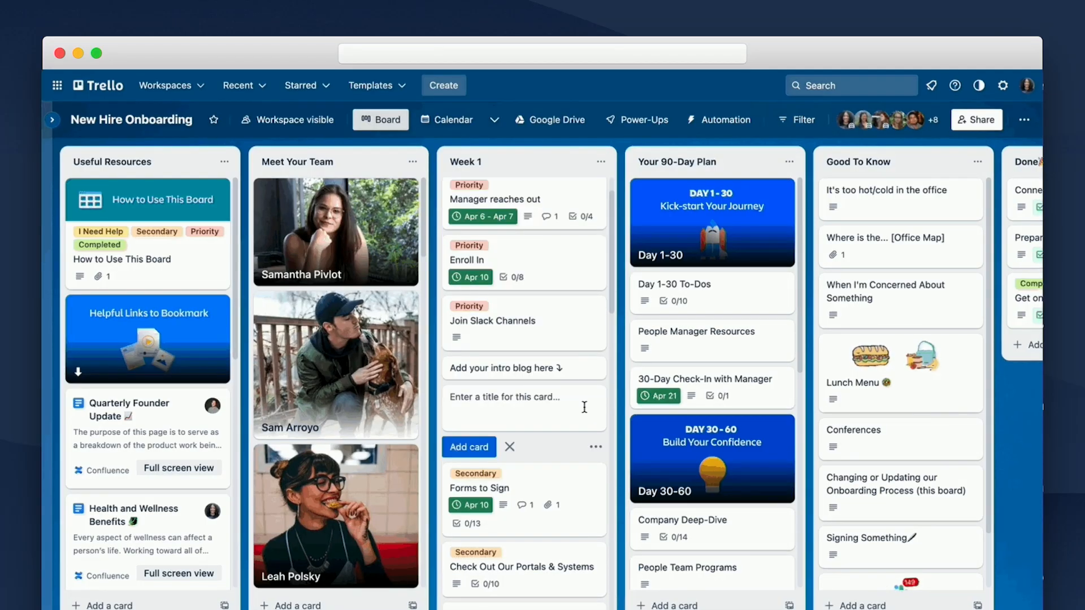
{"action": "type", "text": "https://hello.atlassian.net/wiki/spaces/~70121e6bc50bf3a794cc19b4b1b9df3d332af/pages/2482948455/Hi+I+m+Nora"}
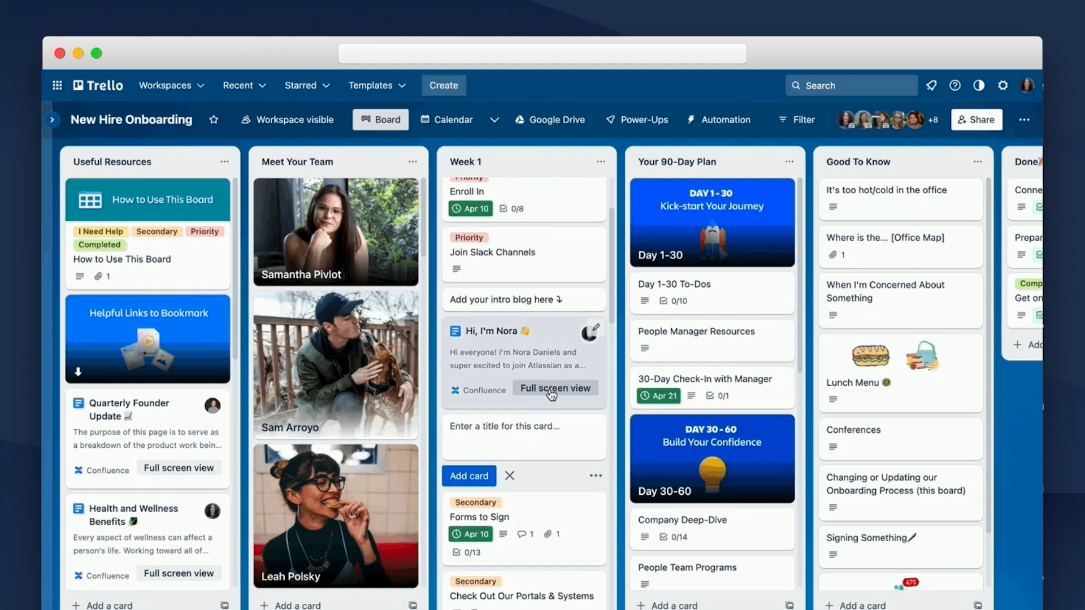
Read Nora's intro page in full screen view, scrolling through it, then close it.
{"action": "left_click", "coordinate": [555, 387]}
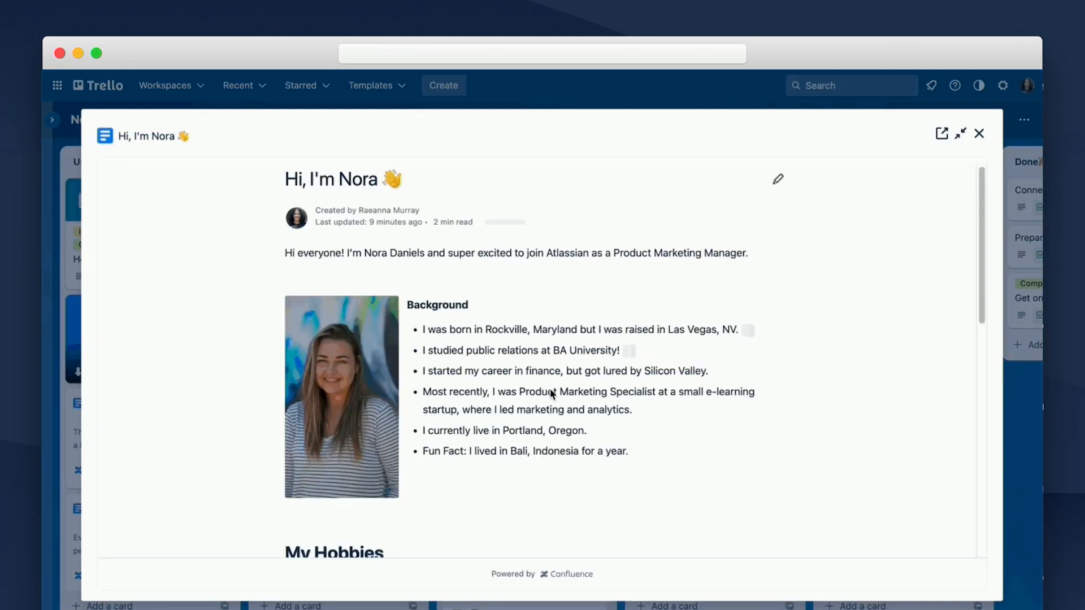
{"action": "scroll", "scroll_direction": "down", "scroll_amount": 3}
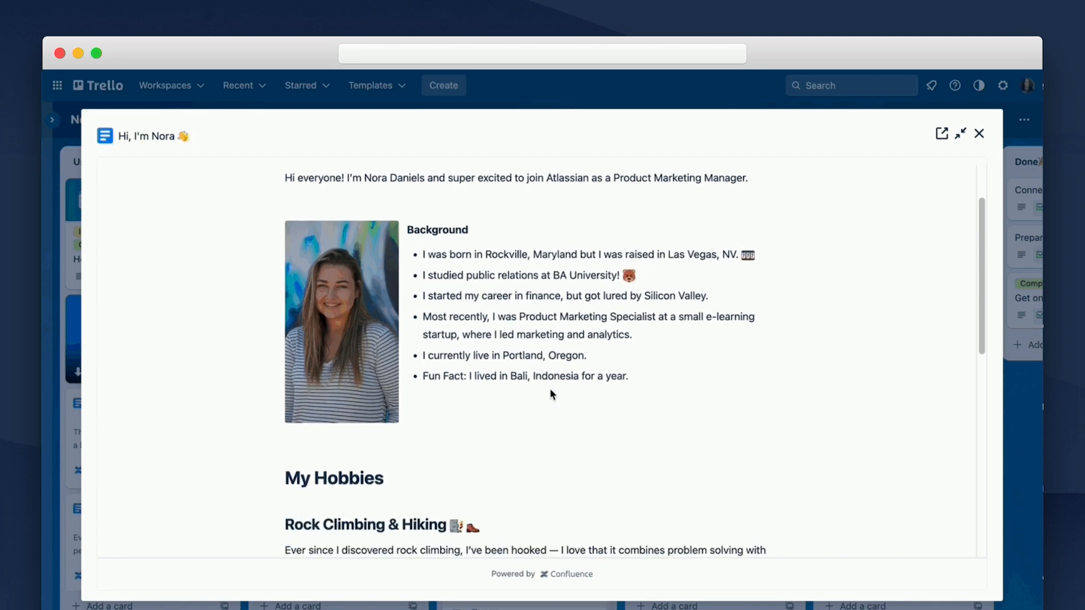
{"action": "scroll", "scroll_direction": "down", "scroll_amount": 3}
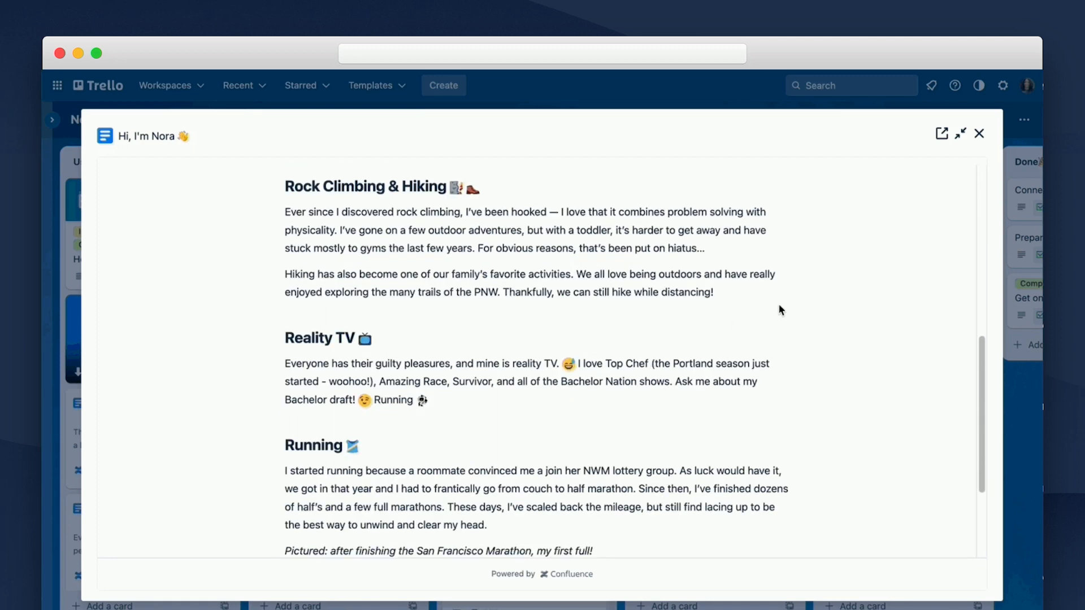
{"action": "left_click", "coordinate": [980, 134]}
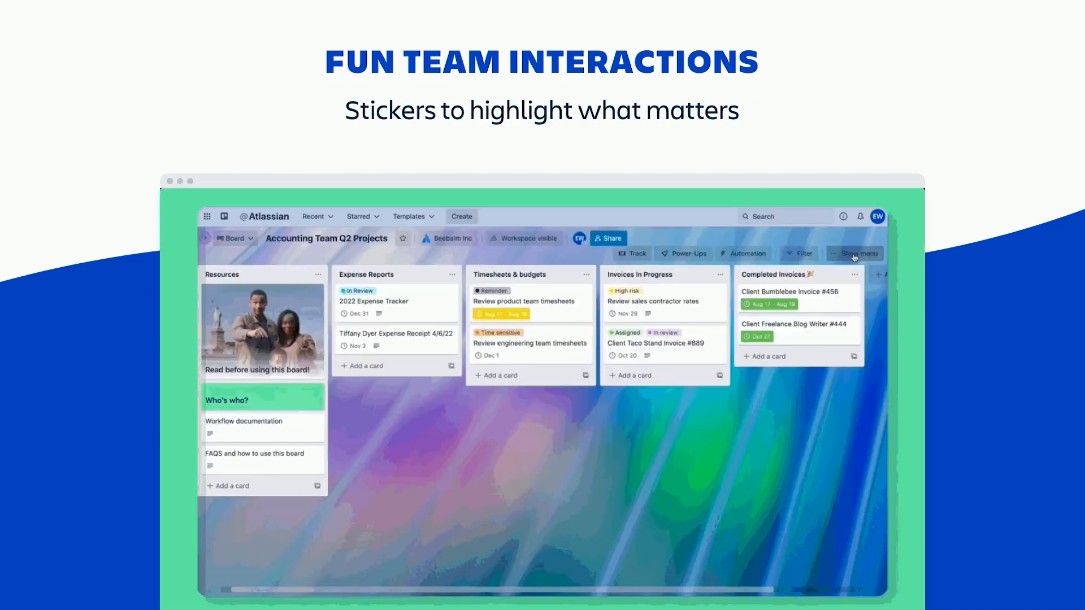
Search the stickers for 'urgent'.
{"action": "type", "text": "urgent"}
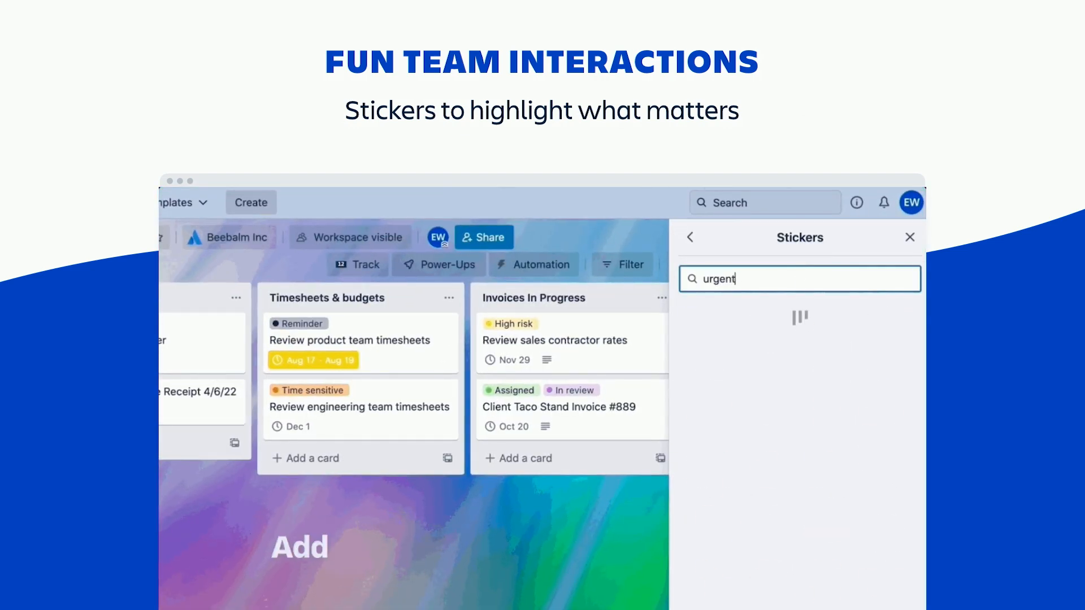
{"action": "key", "text": "Enter"}
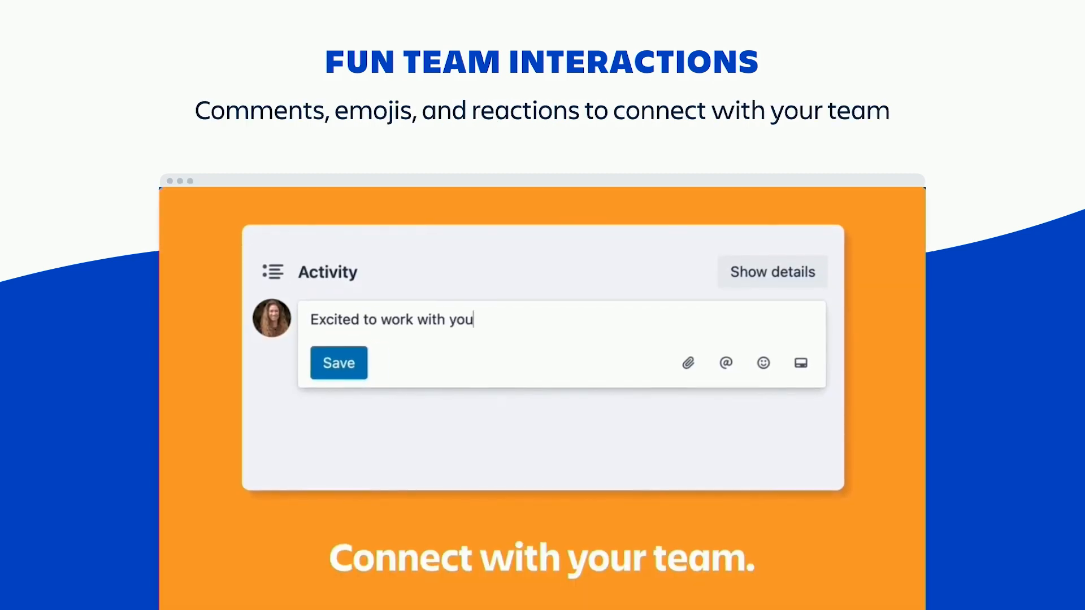
{"action": "left_click", "coordinate": [338, 363]}
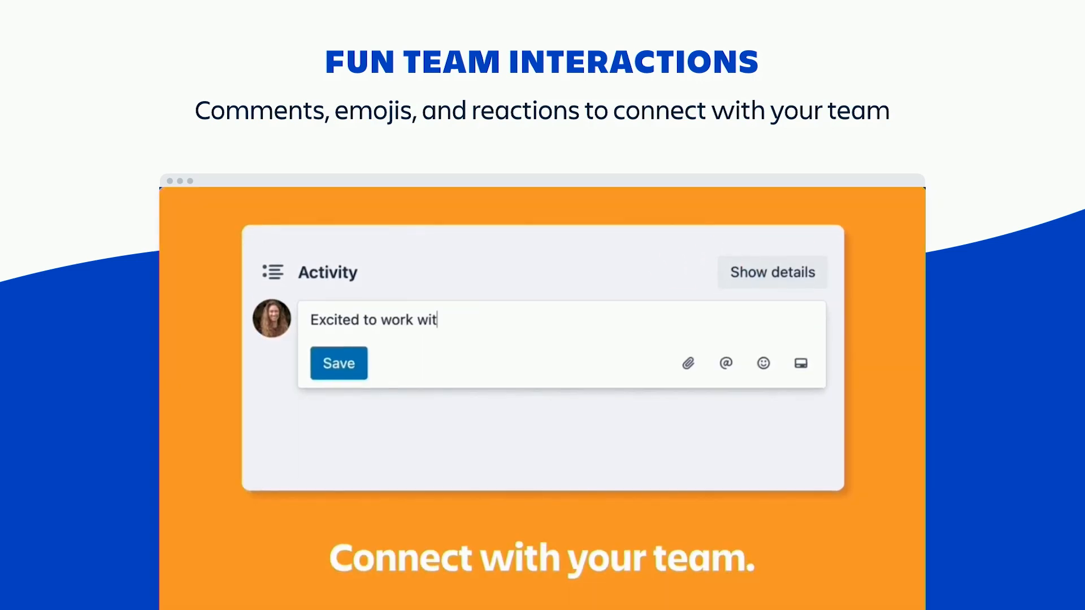
{"action": "left_click", "coordinate": [337, 363]}
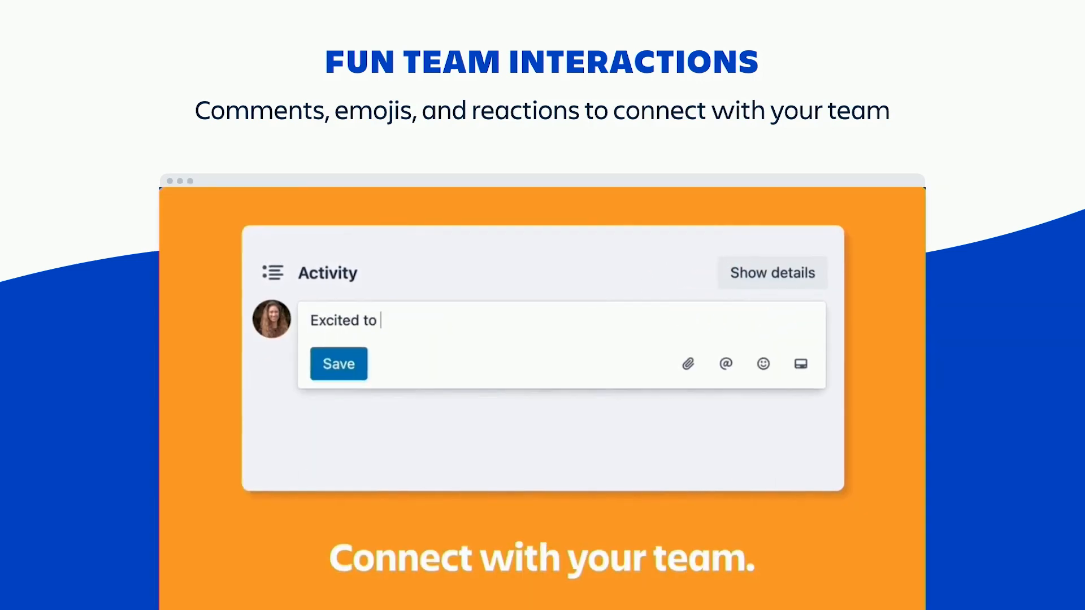
{"action": "left_click", "coordinate": [338, 363]}
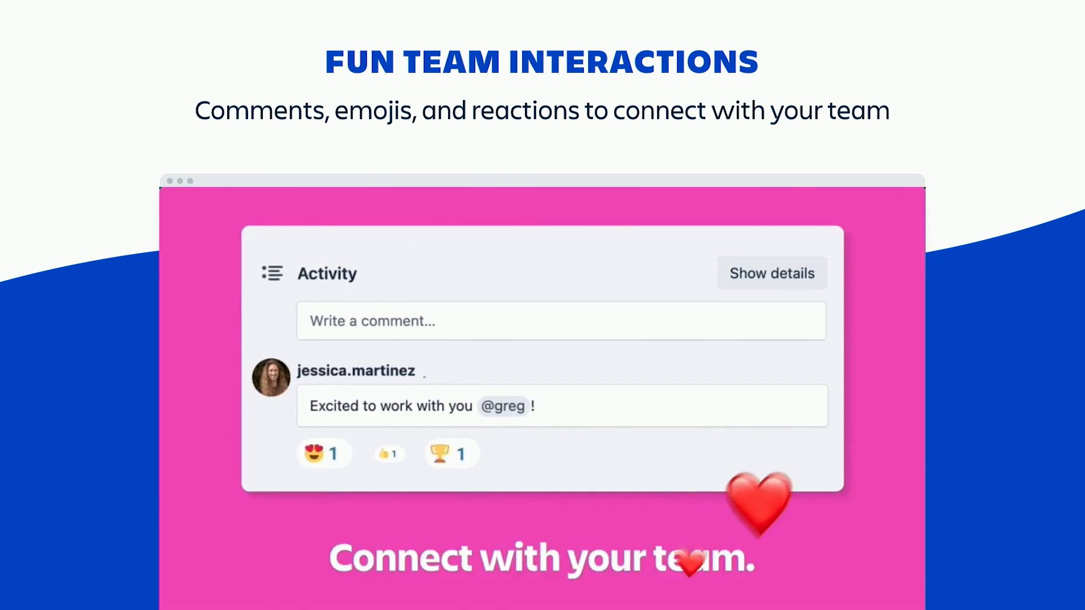